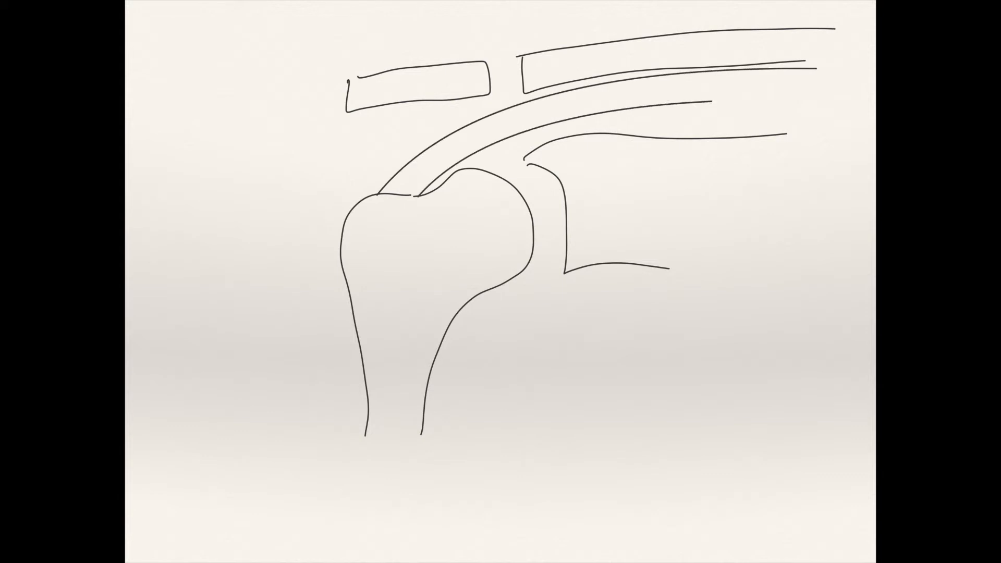
Label the sketch 'Rotator Cuff' and redraw the humerus raised sideways under the acromion
text(Rotator Cuff)
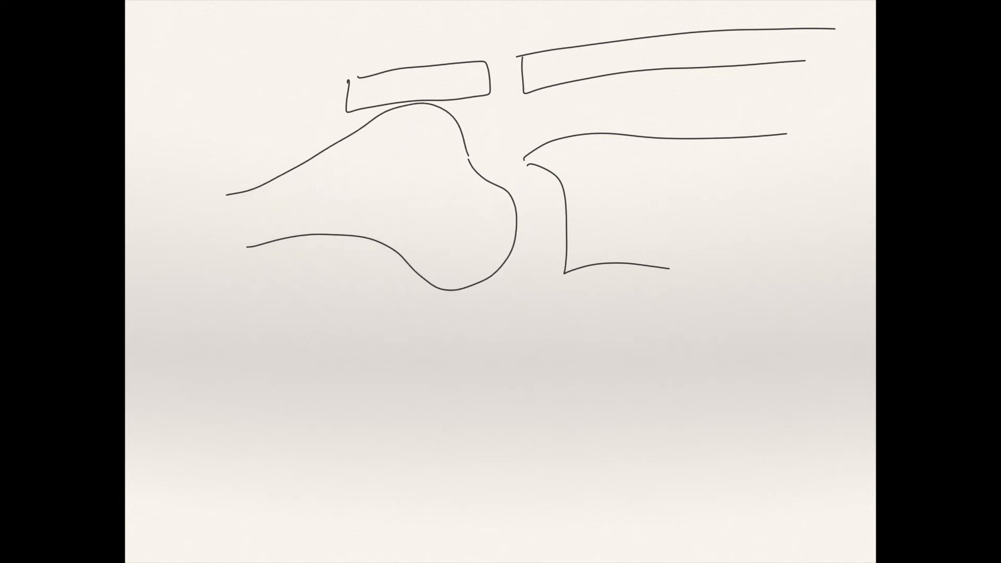
drag(380, 102, 469, 103)
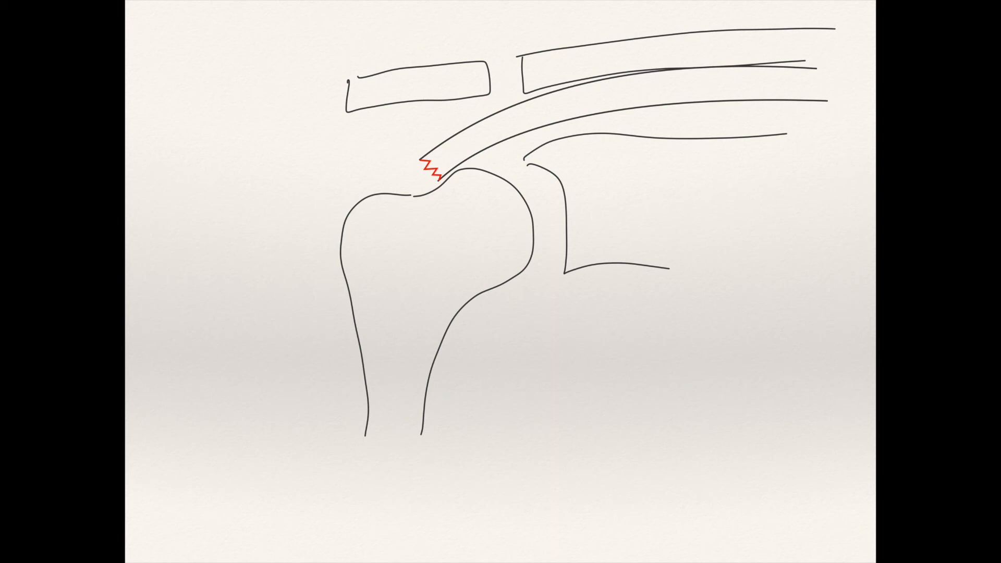
Draw a blue zigzag on the humeral head just below the red tendon tear
drag(440, 185, 450, 211)
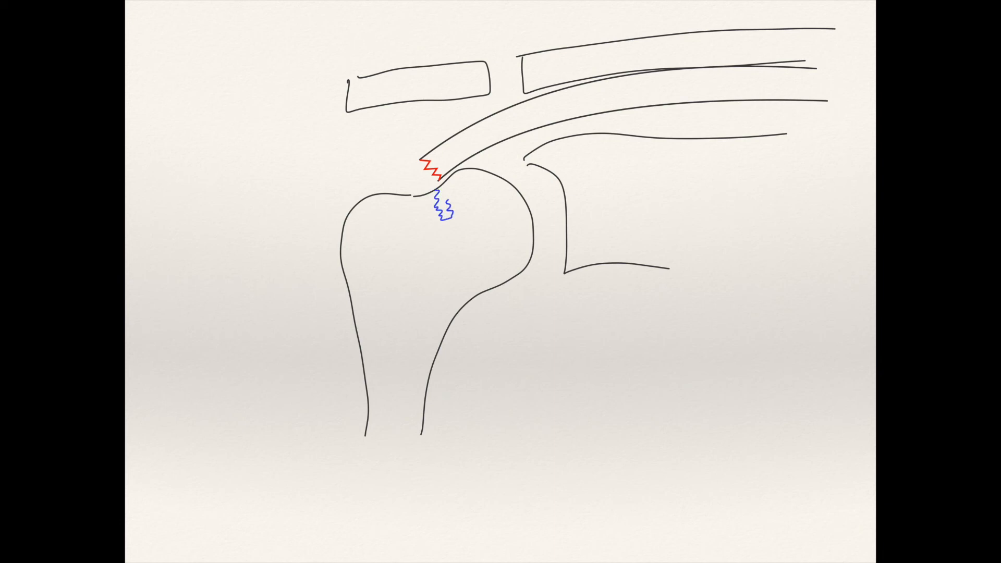